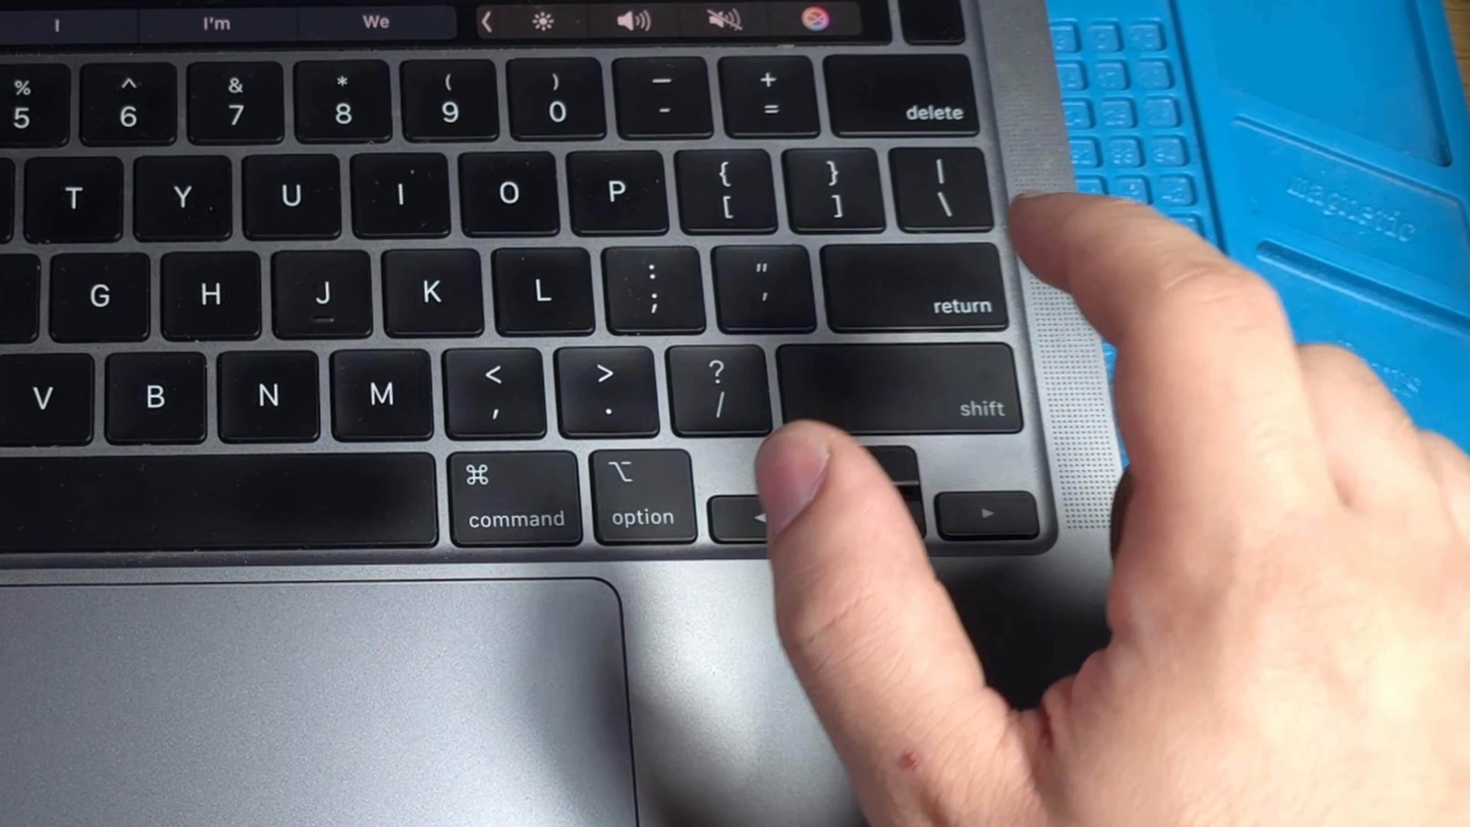
{"action": "key", "text": "up"}
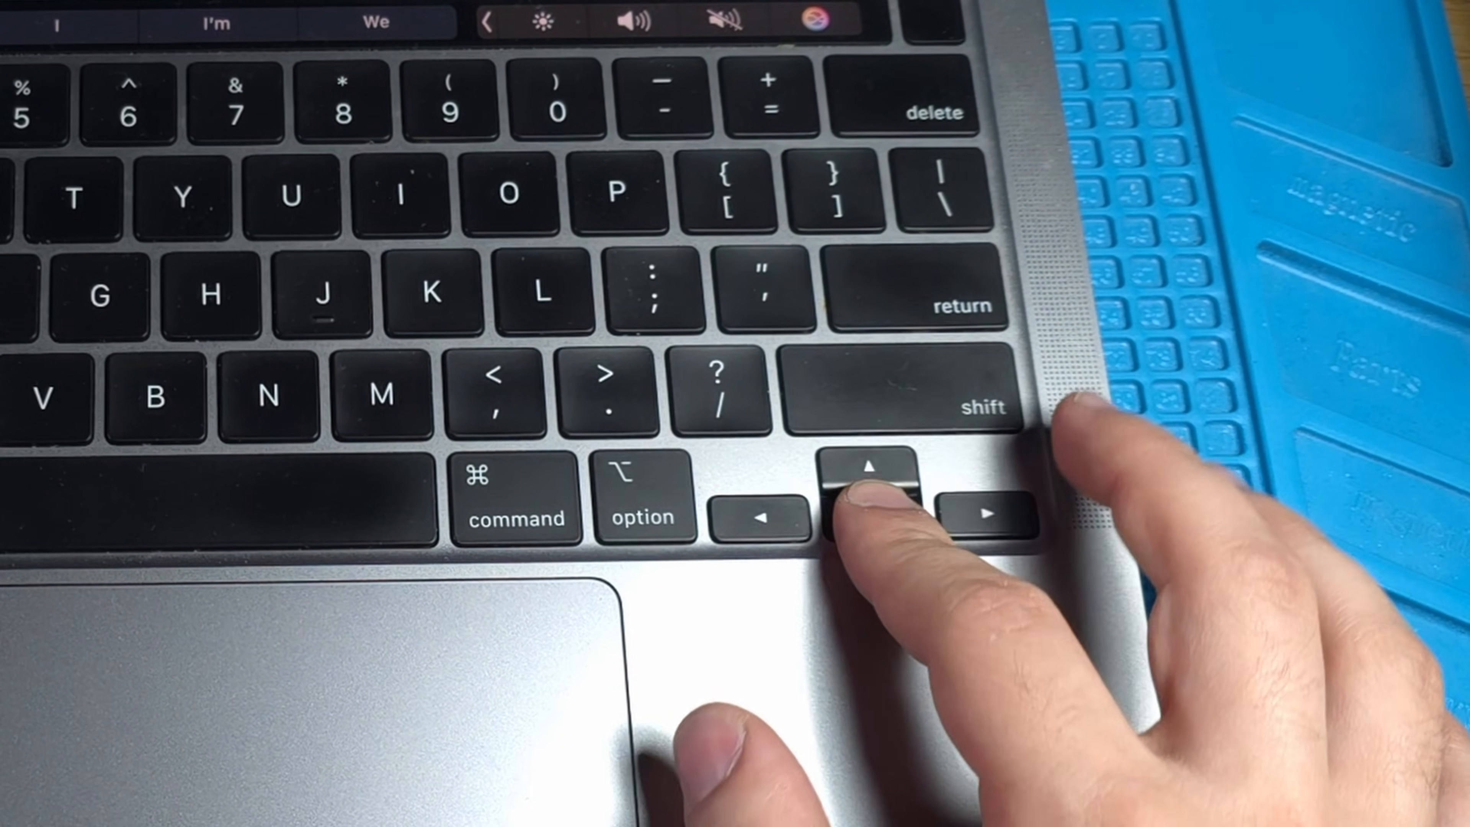